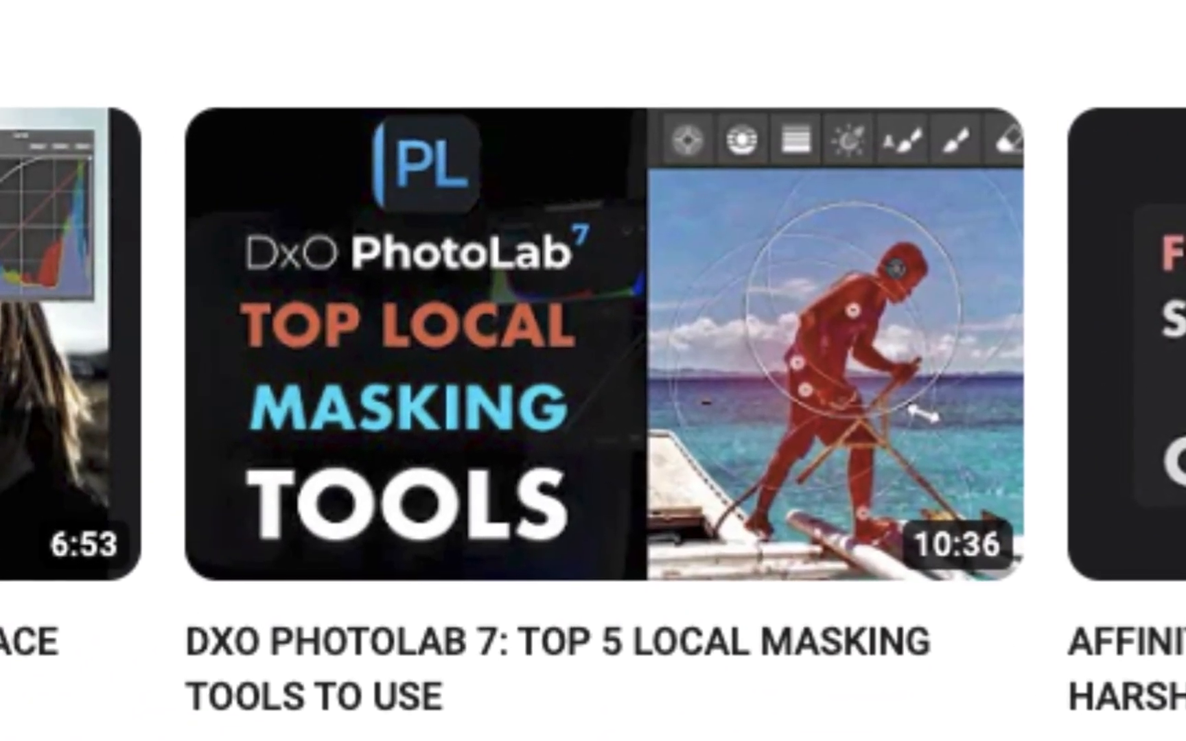
# Place a control line across the beach horizon with Highlights at -65
pyautogui.scroll(-3)
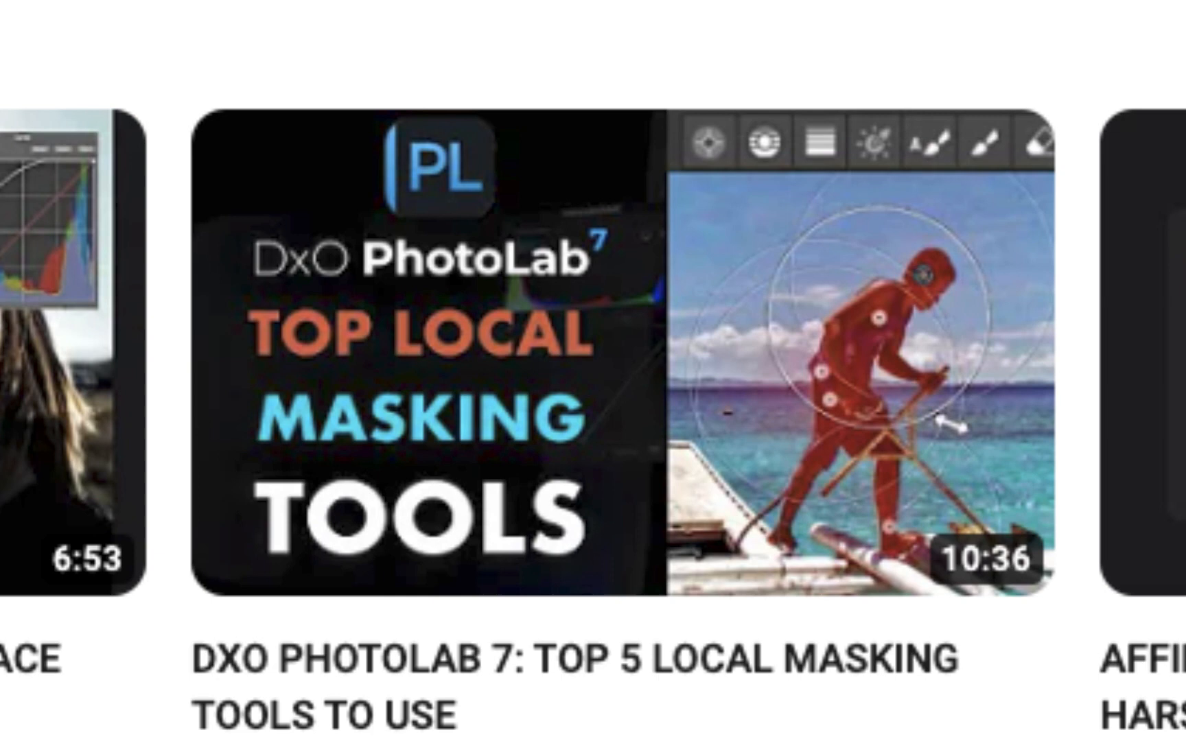
pyautogui.scroll(-3)
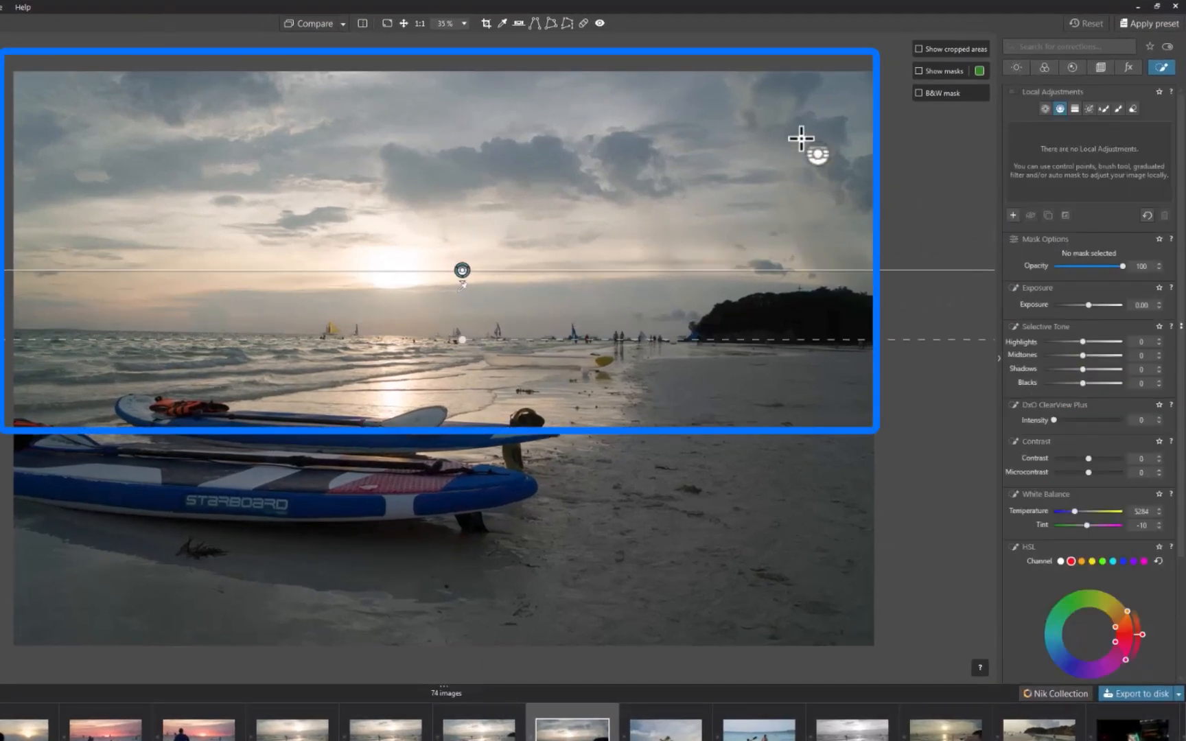
pyautogui.click(461, 270)
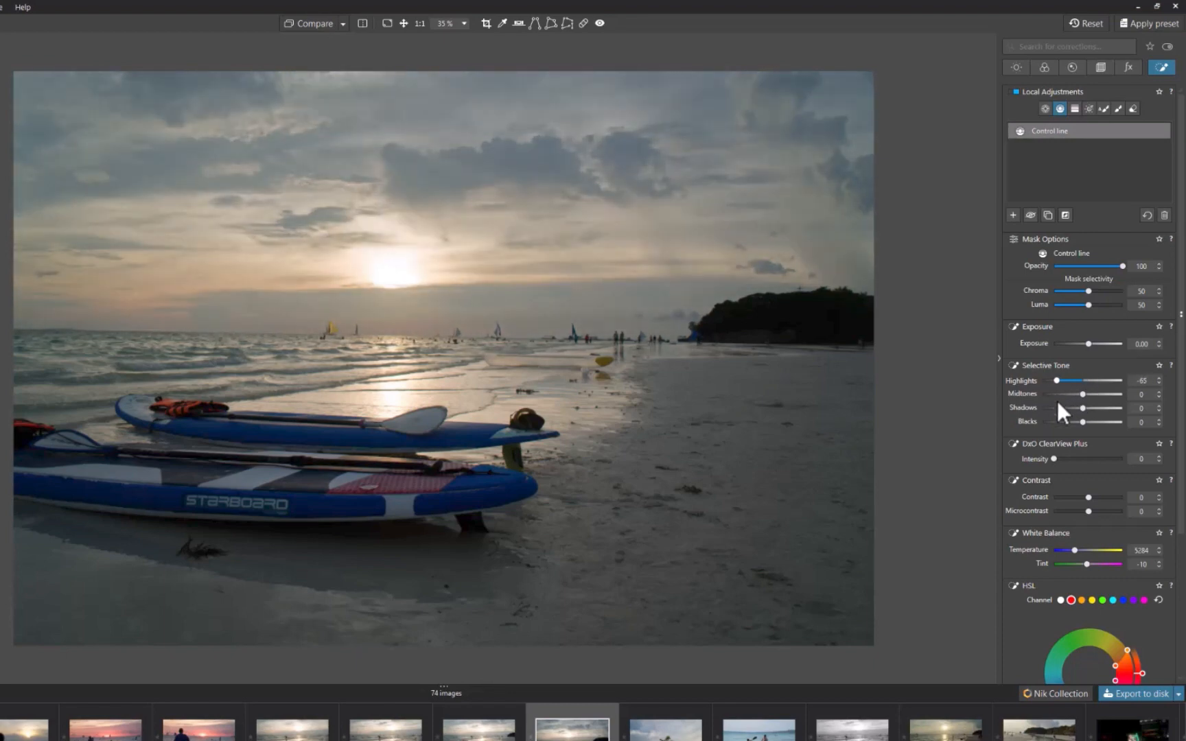
# Add a second beach line raising Shadows and Microcontrast, then lift the hotel photo's shadows
pyautogui.scroll(-3)
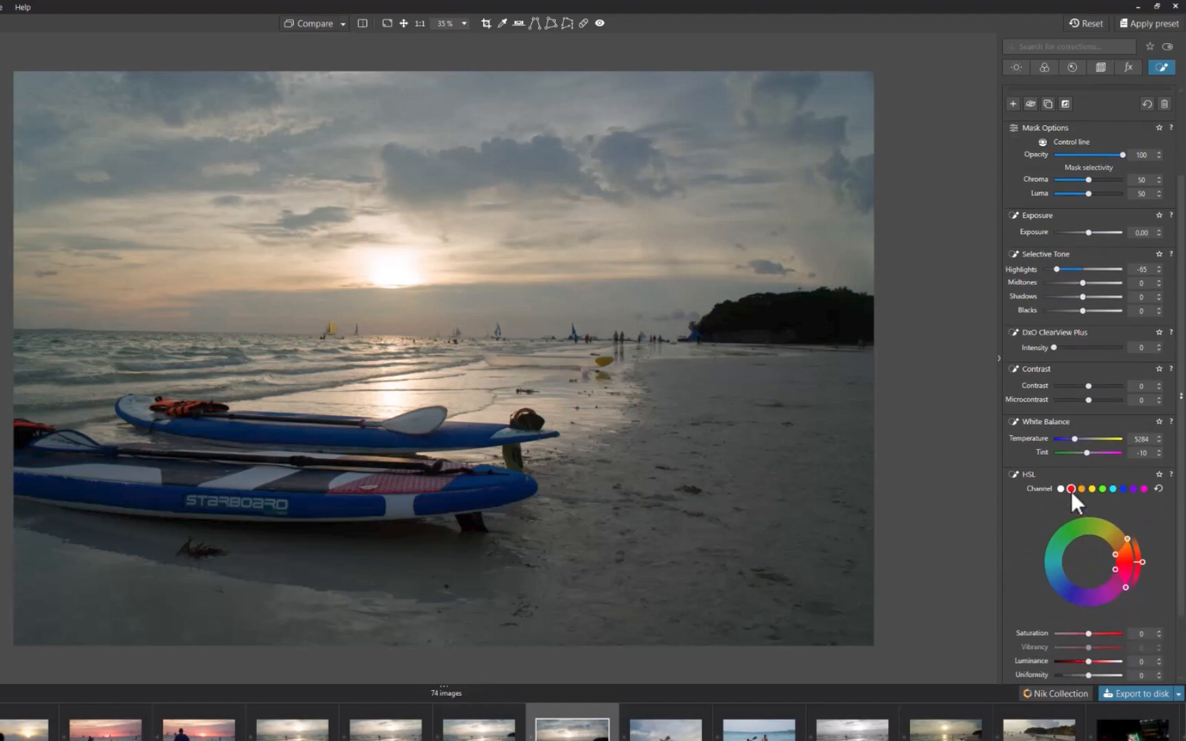
pyautogui.scroll(-3)
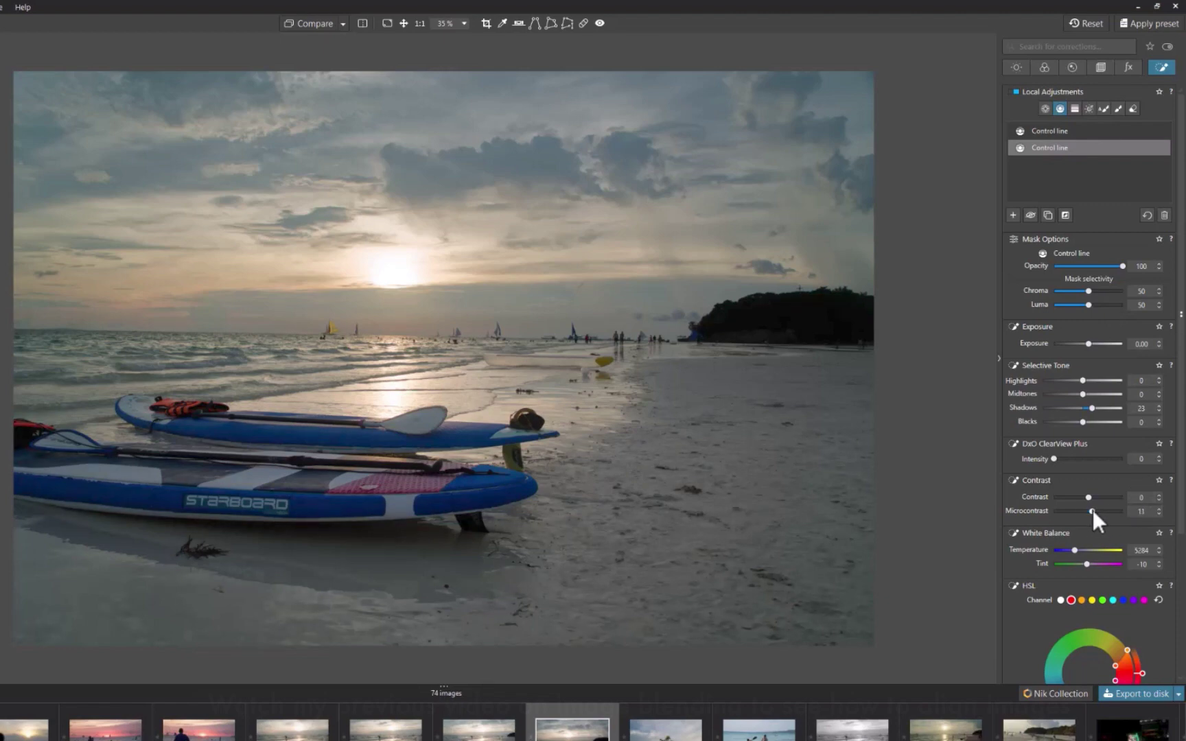
pyautogui.click(59, 729)
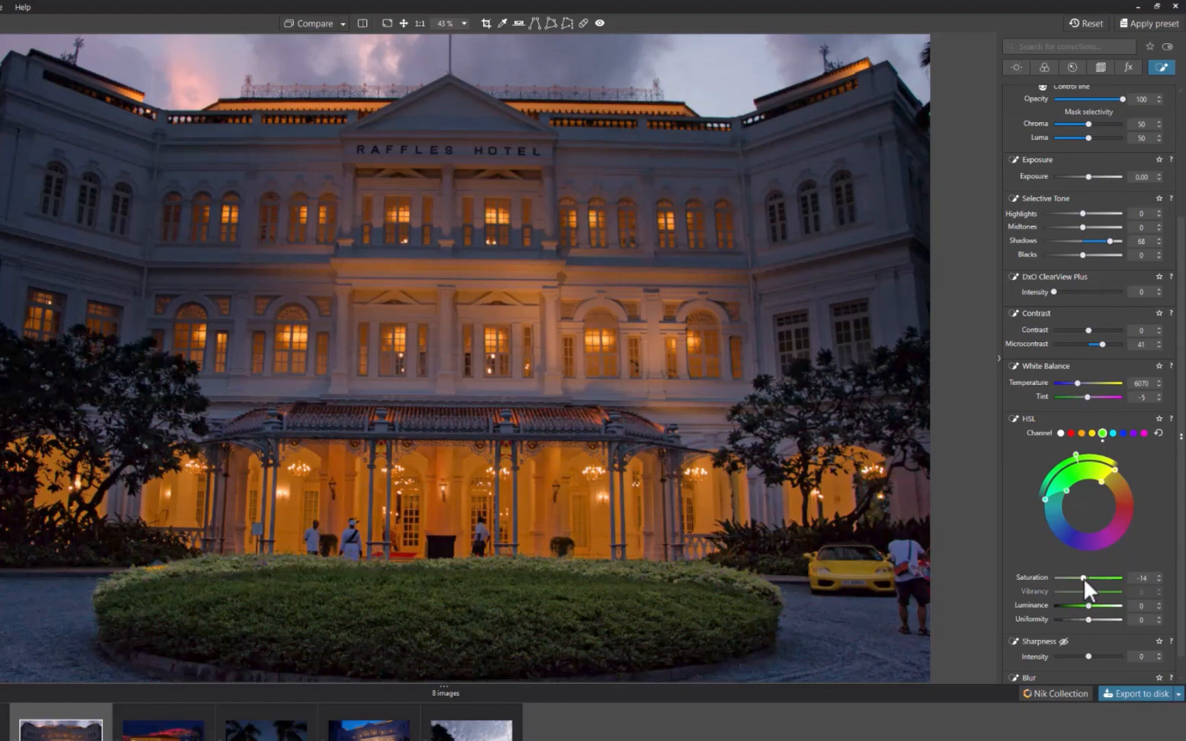
pyautogui.click(313, 23)
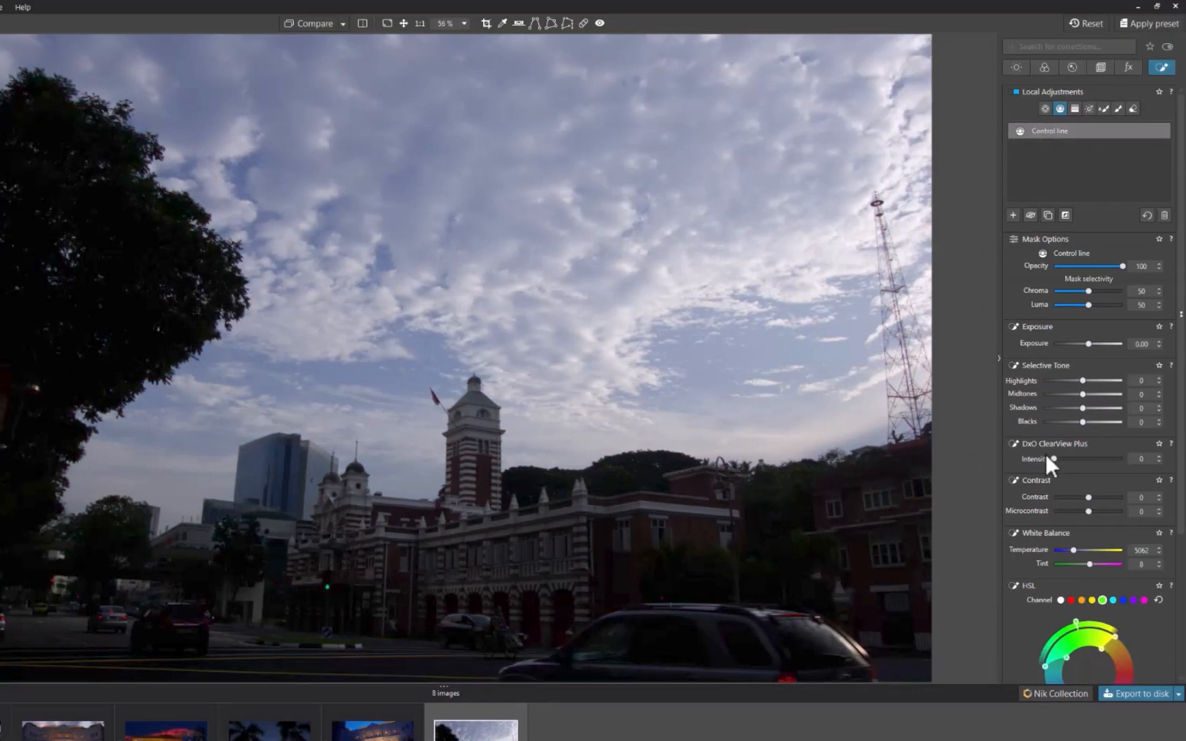
pyautogui.moveTo(1085, 416)
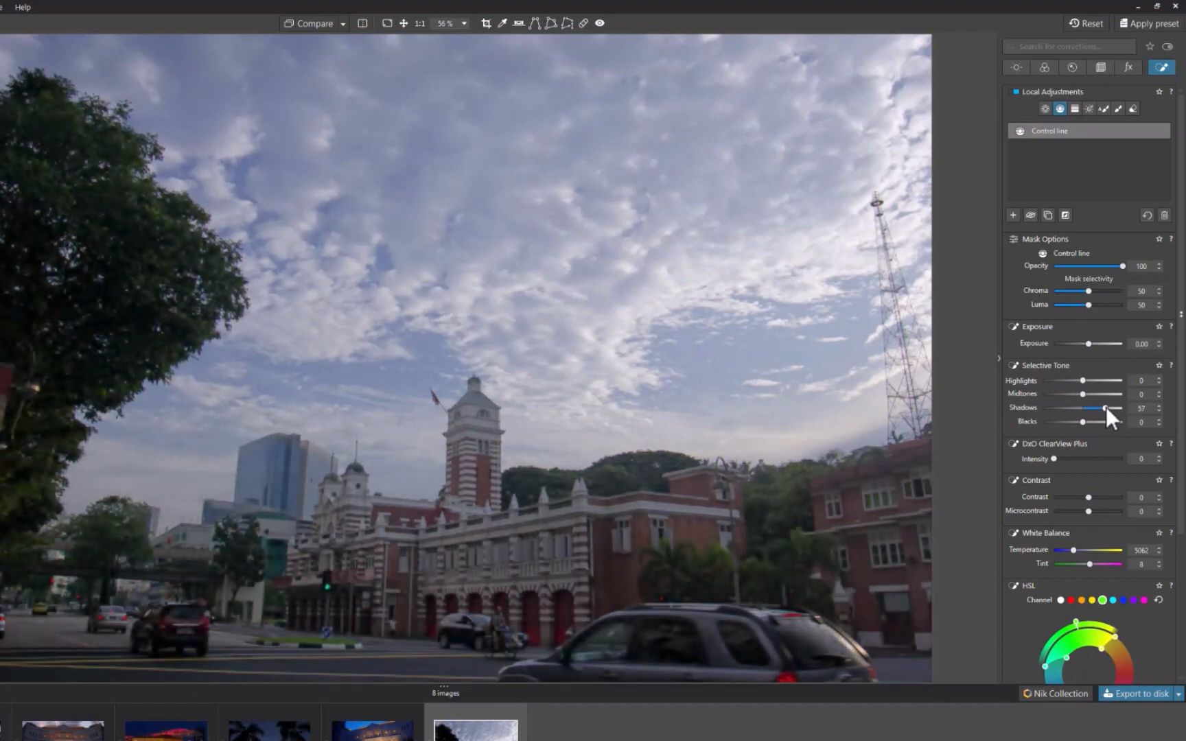
# Add a control line across the street's dark foreground, raising Shadows to about 57
pyautogui.click(268, 728)
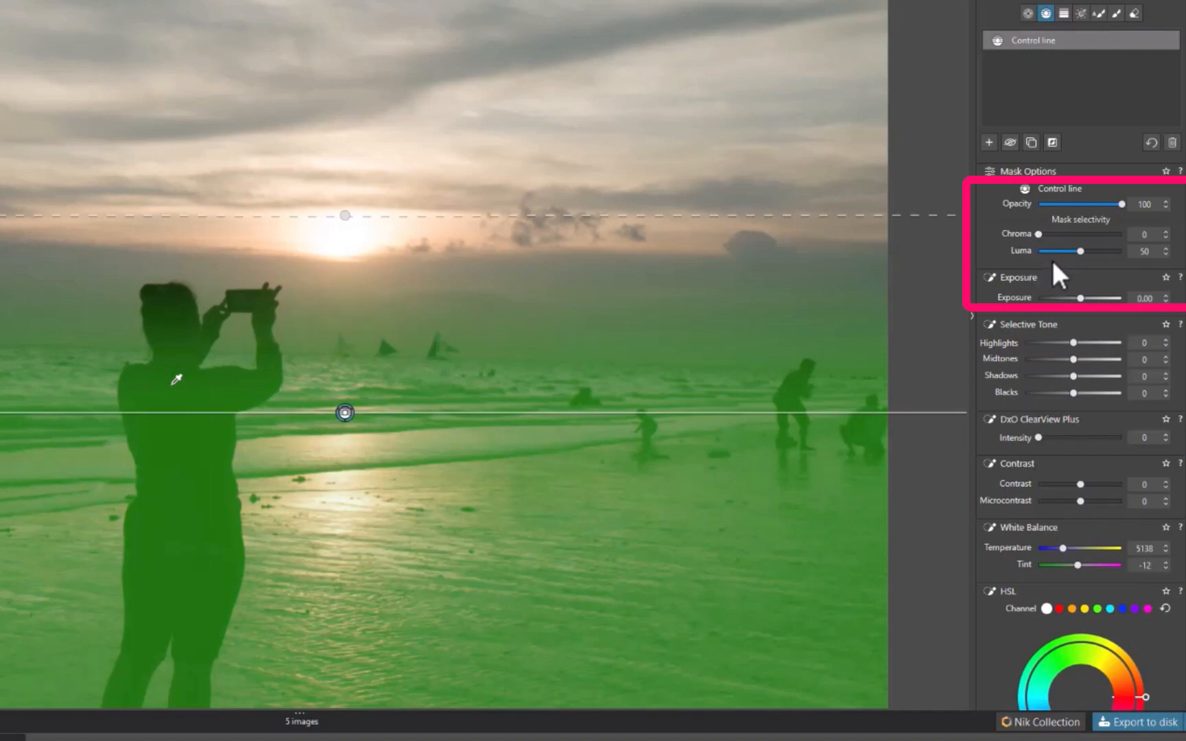
pyautogui.moveTo(1087, 262)
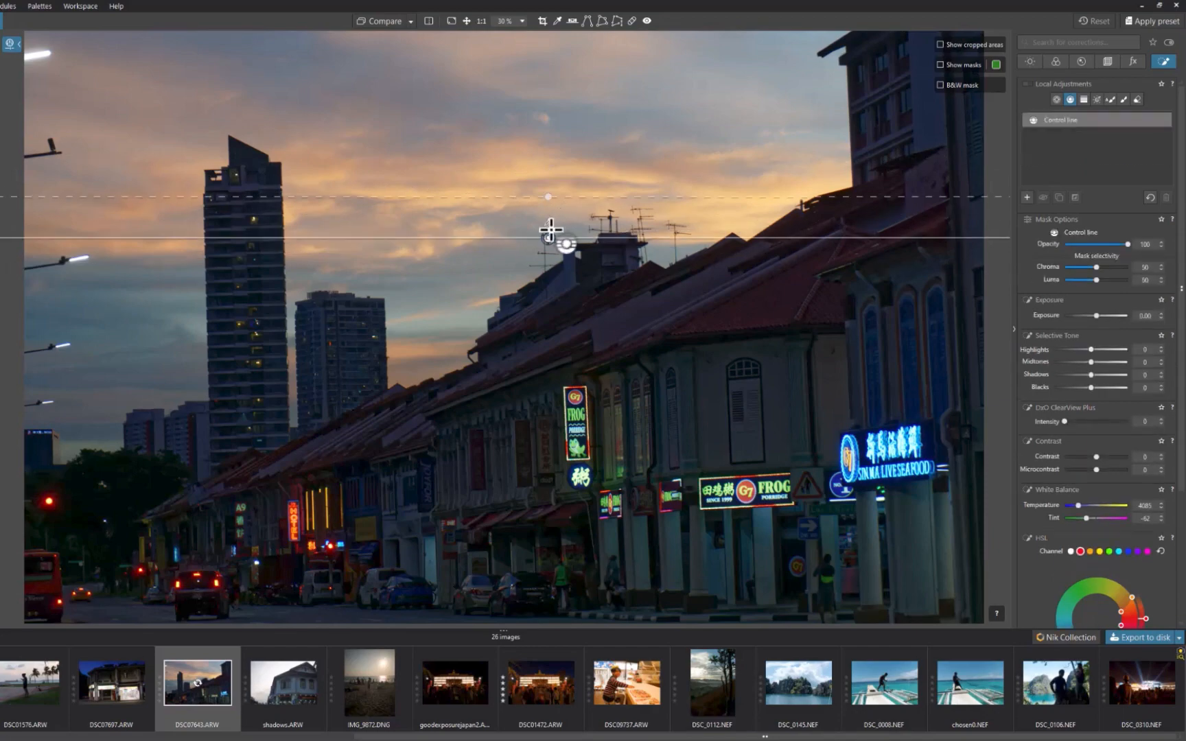
# Place a control line on the shophouse street, raise Shadows to 68, and show its mask
pyautogui.click(941, 64)
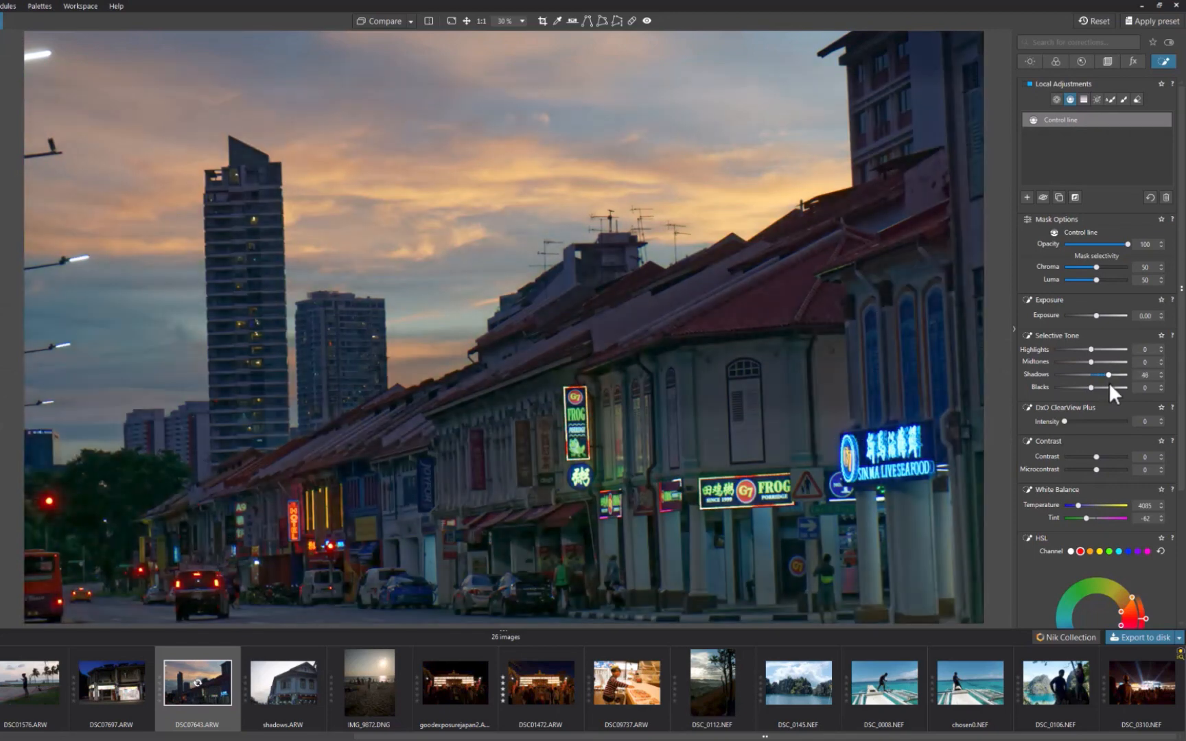
pyautogui.moveTo(1111, 394)
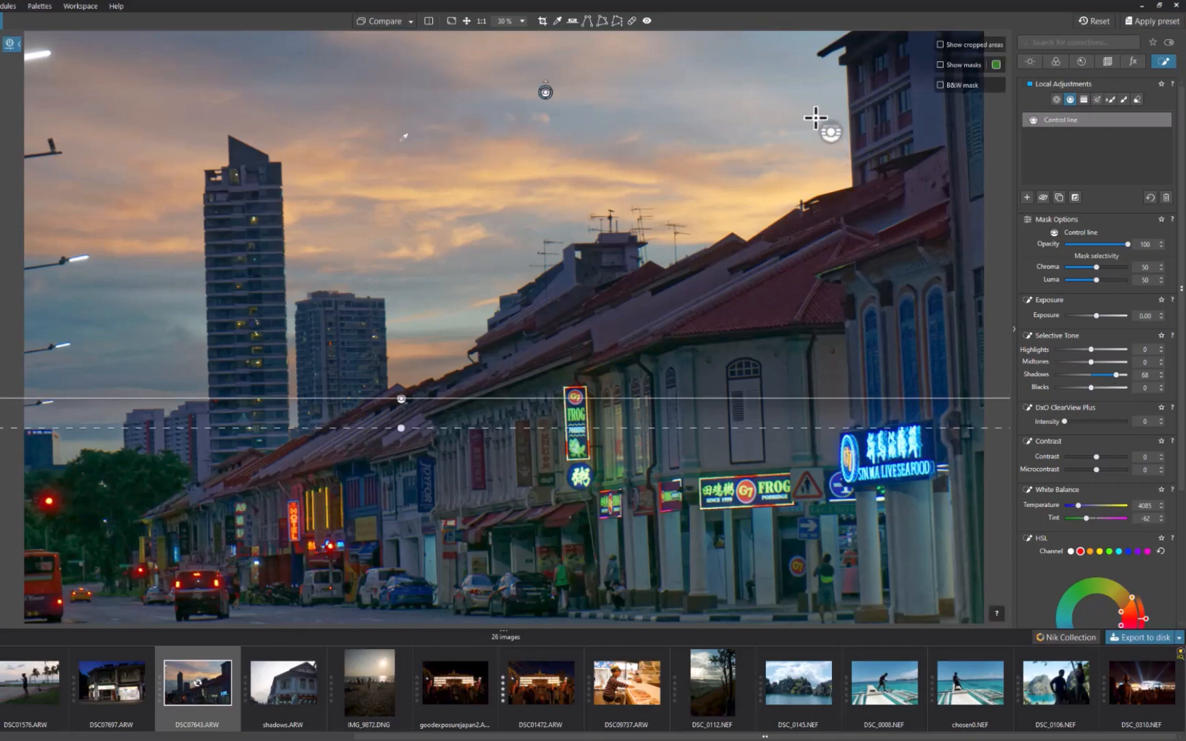
pyautogui.click(941, 65)
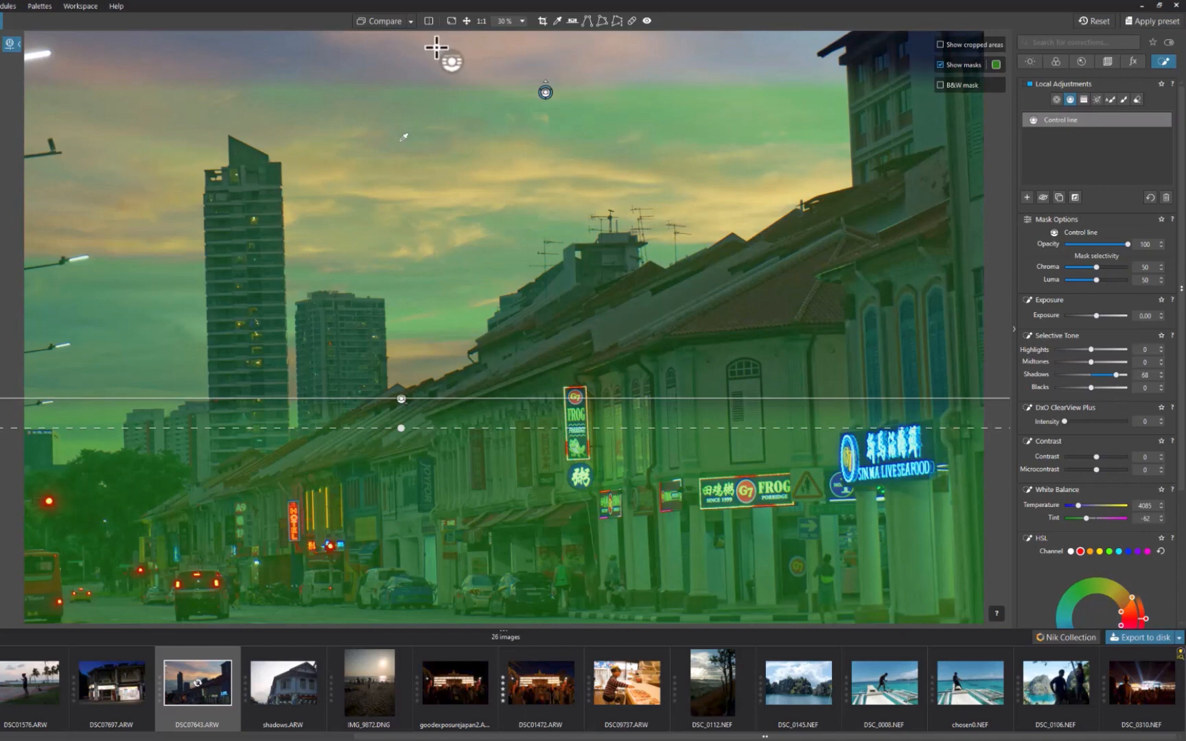
pyautogui.moveTo(399, 61)
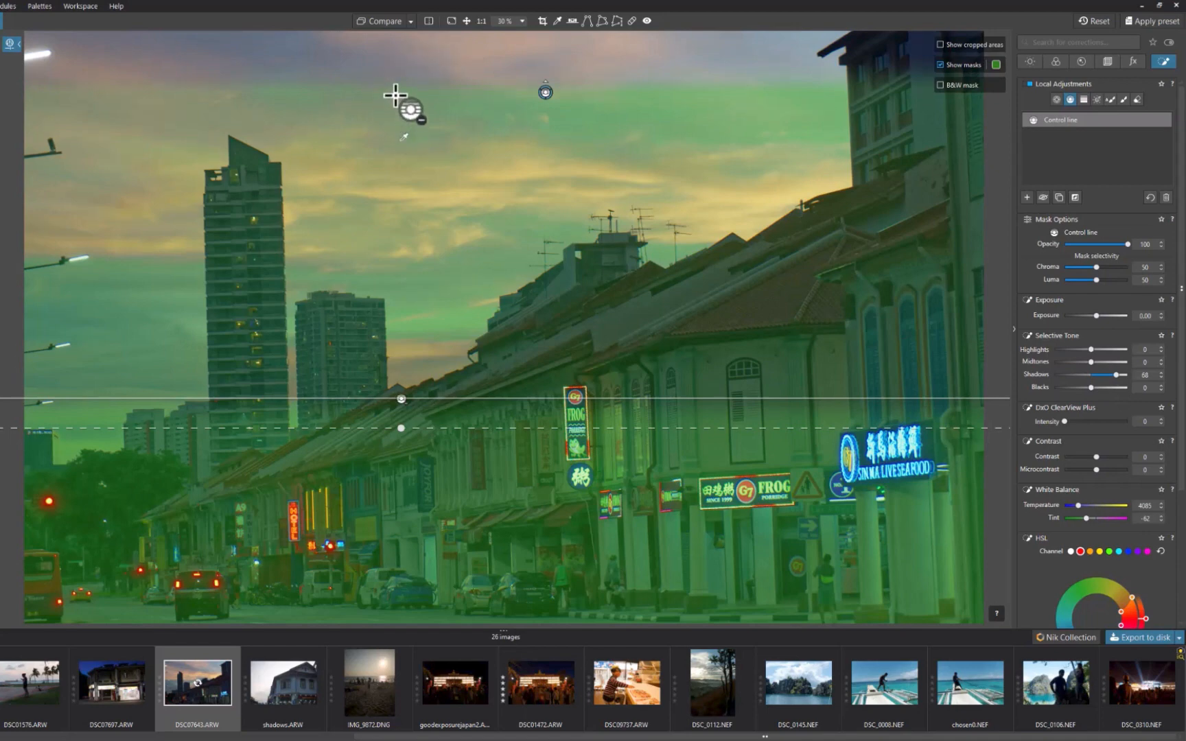
pyautogui.moveTo(444, 98)
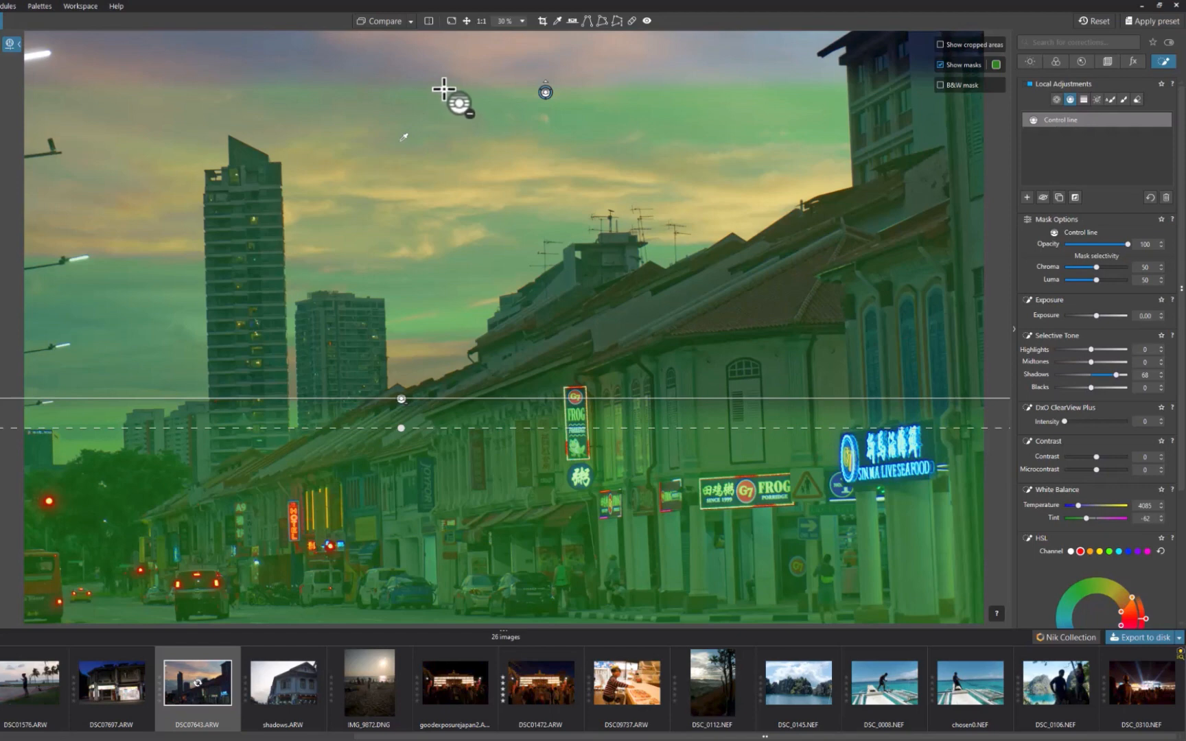